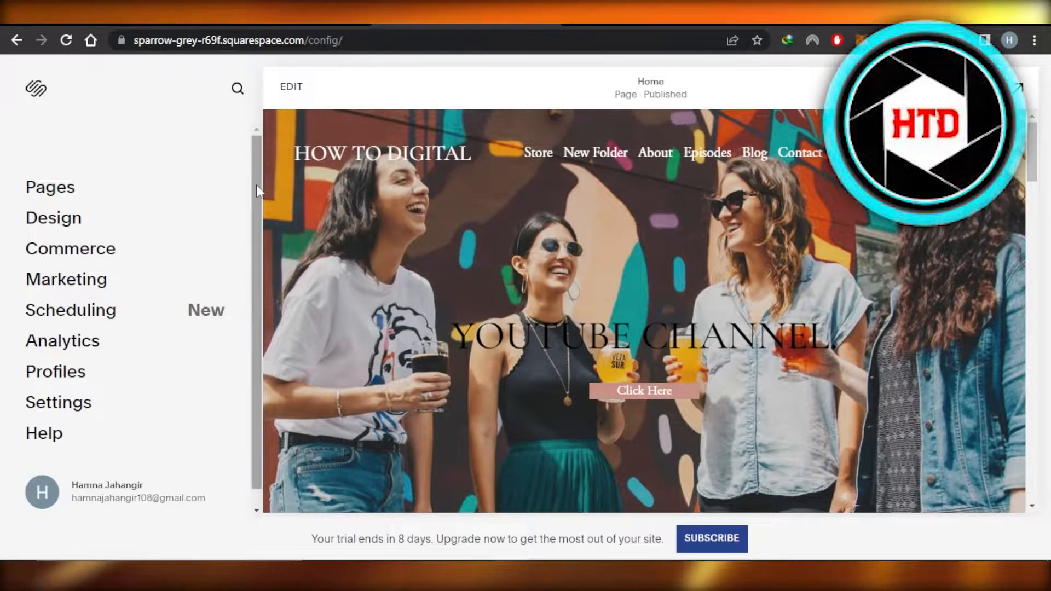
{"action": "mouse_move", "coordinate": [365, 35]}
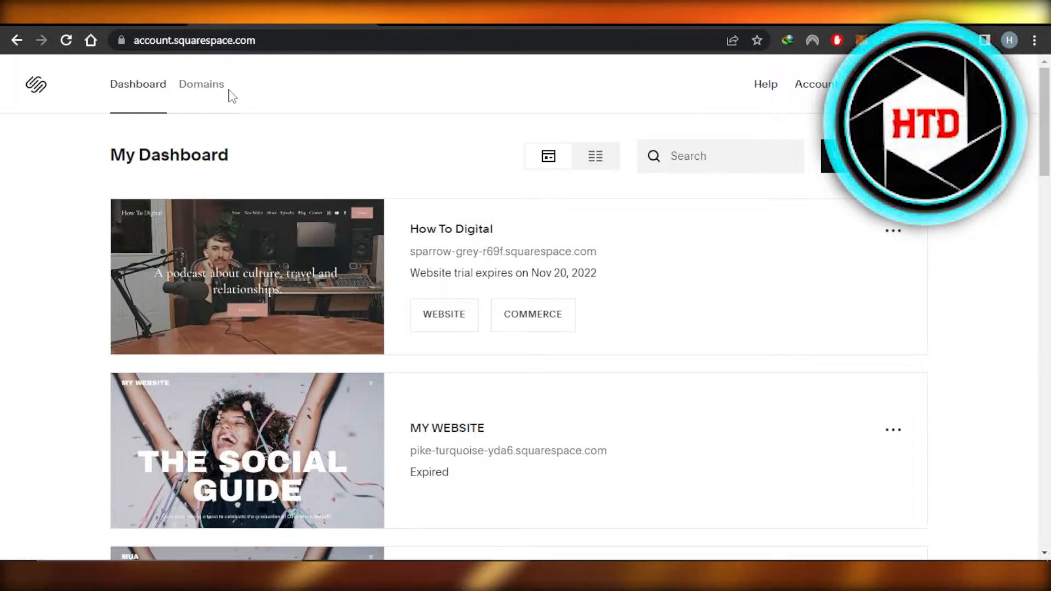
- Open the How To Digital site admin and go to Commerce > Discounts, showing no active discounts
{"action": "left_click", "coordinate": [247, 277]}
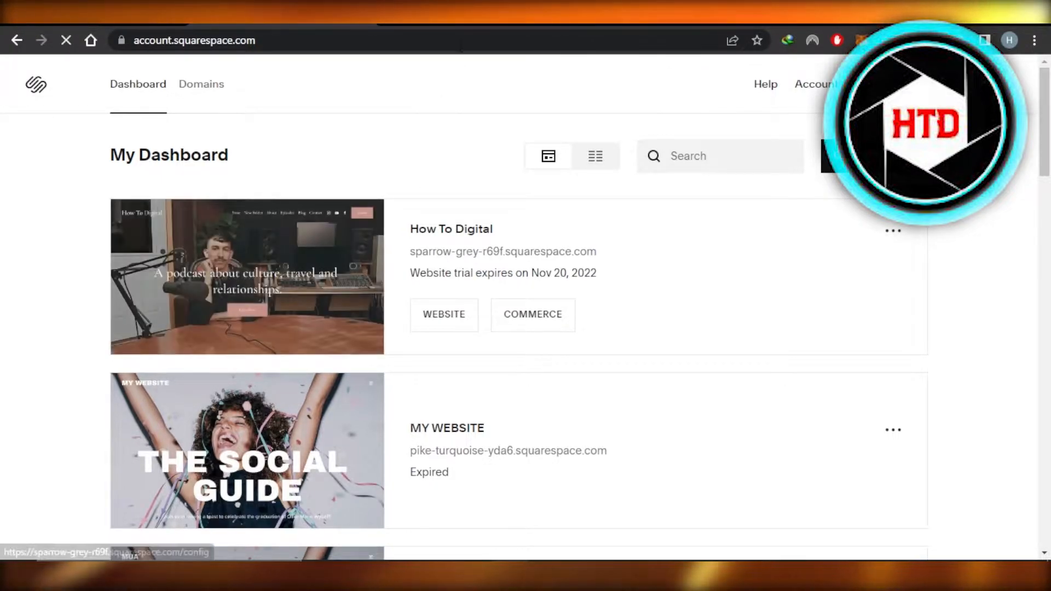
{"action": "left_click", "coordinate": [245, 277]}
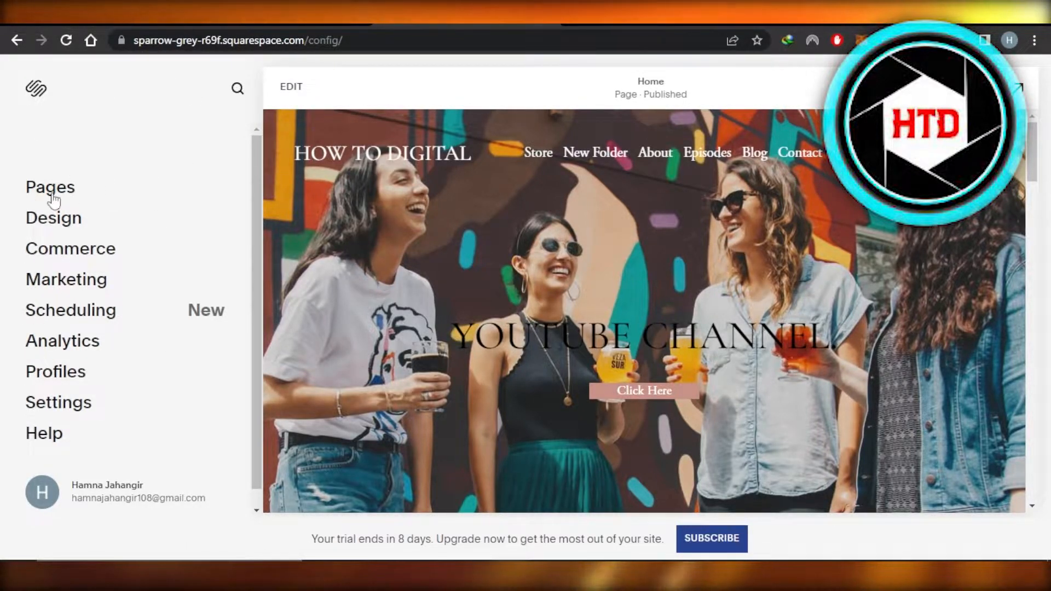
{"action": "left_click", "coordinate": [70, 248]}
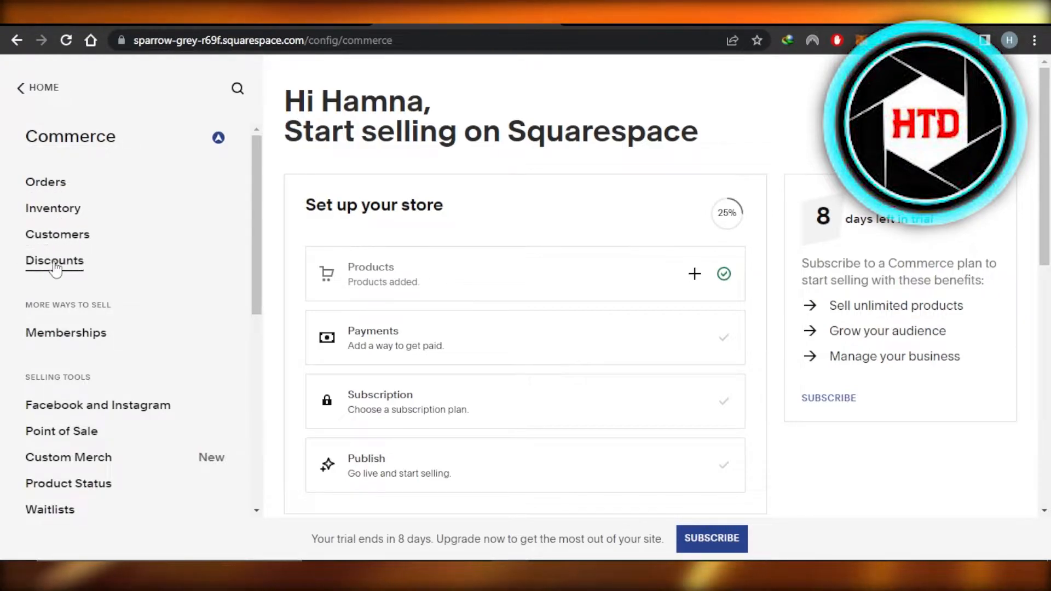
{"action": "mouse_move", "coordinate": [48, 208]}
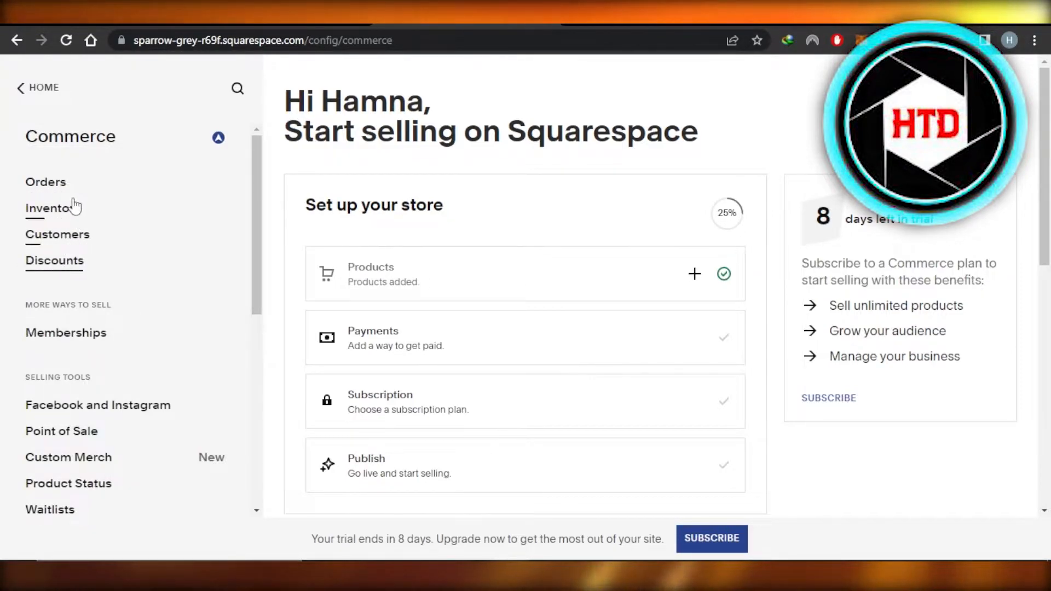
{"action": "mouse_move", "coordinate": [113, 211]}
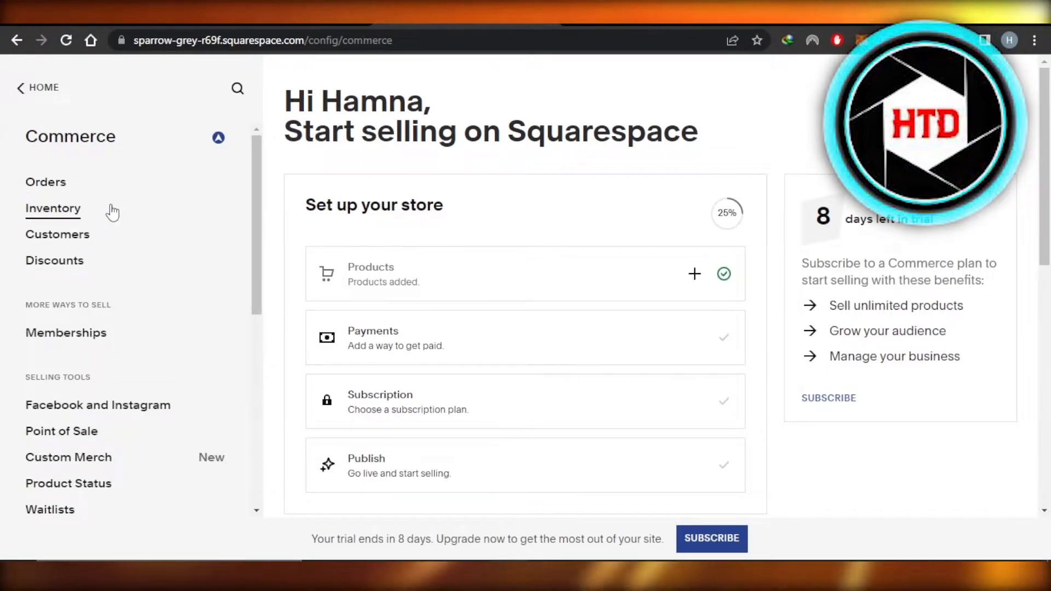
{"action": "mouse_move", "coordinate": [64, 268]}
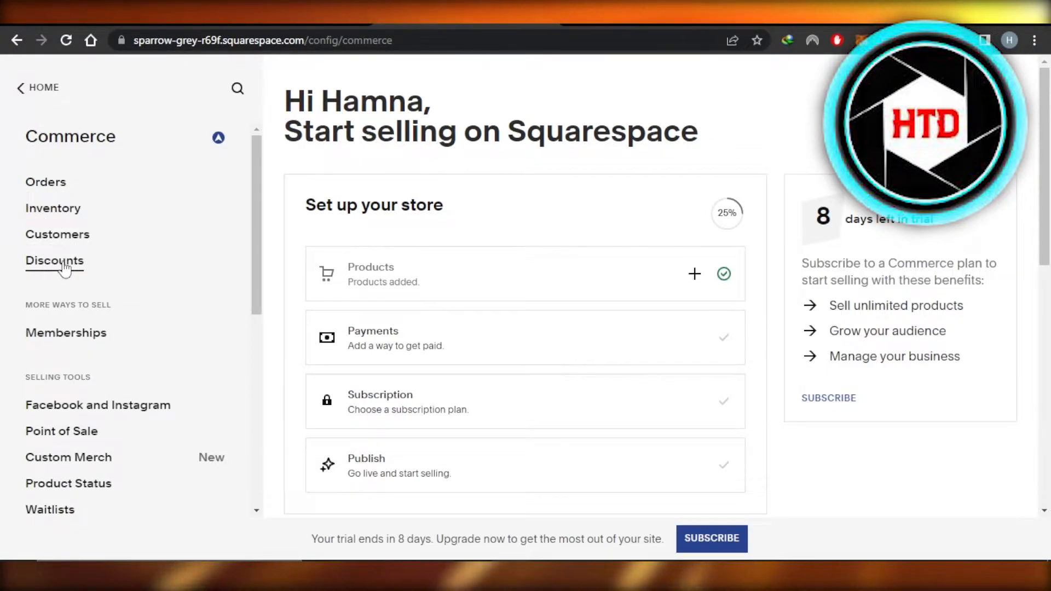
{"action": "left_click", "coordinate": [54, 260]}
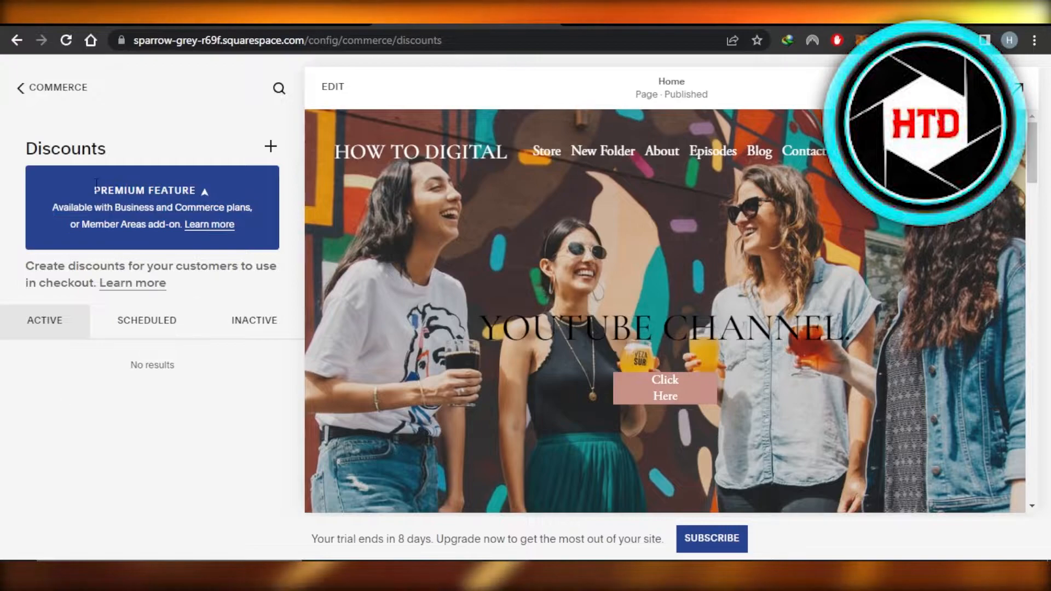
- Create a new discount named 'holiday season' with the auto-generated code QA8NBJ2
{"action": "left_click", "coordinate": [271, 146]}
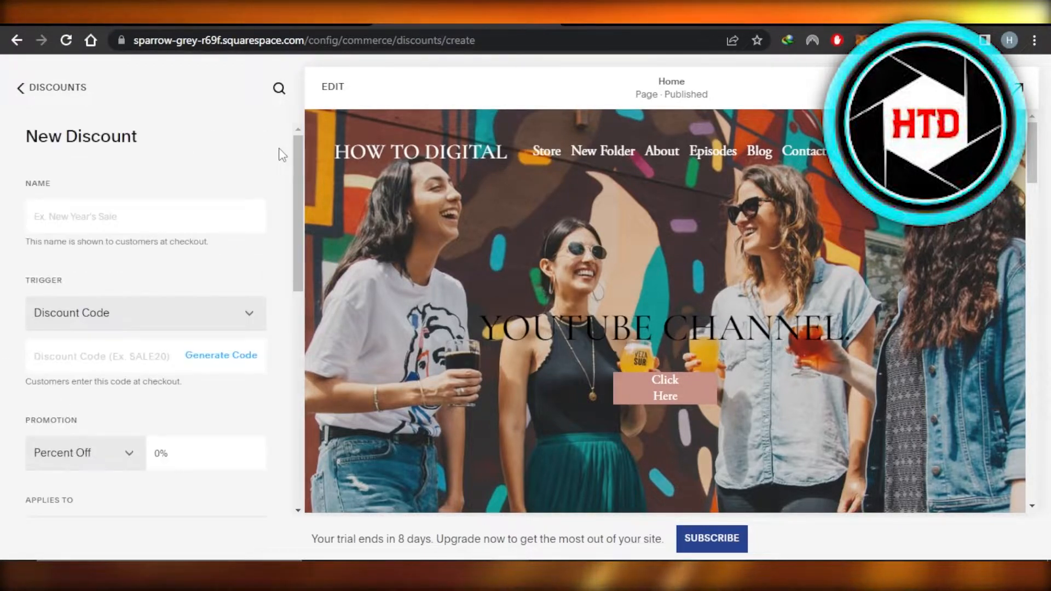
{"action": "left_click", "coordinate": [114, 217]}
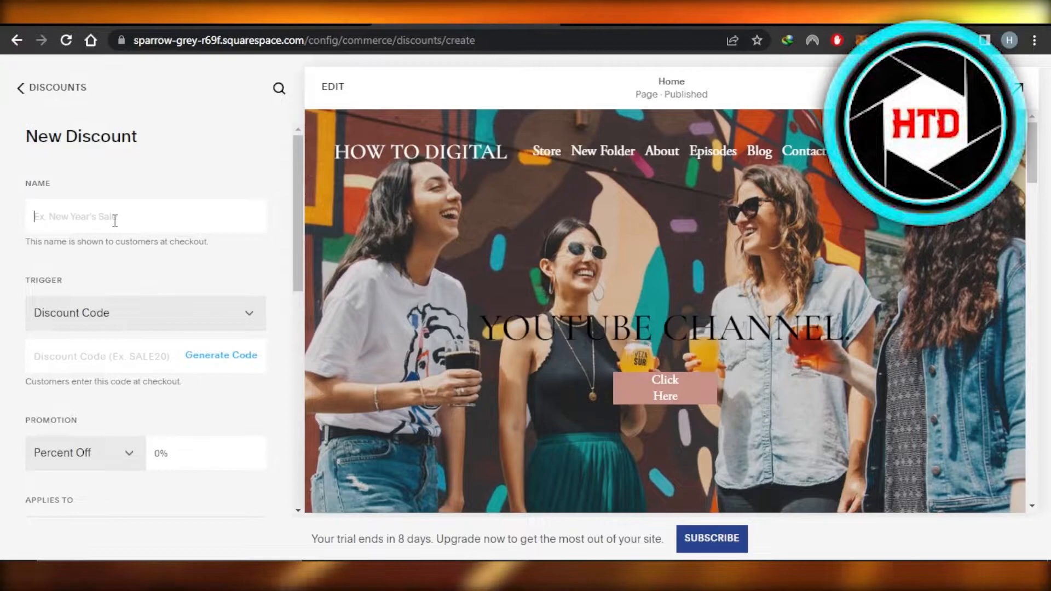
{"action": "type", "text": "holiday season"}
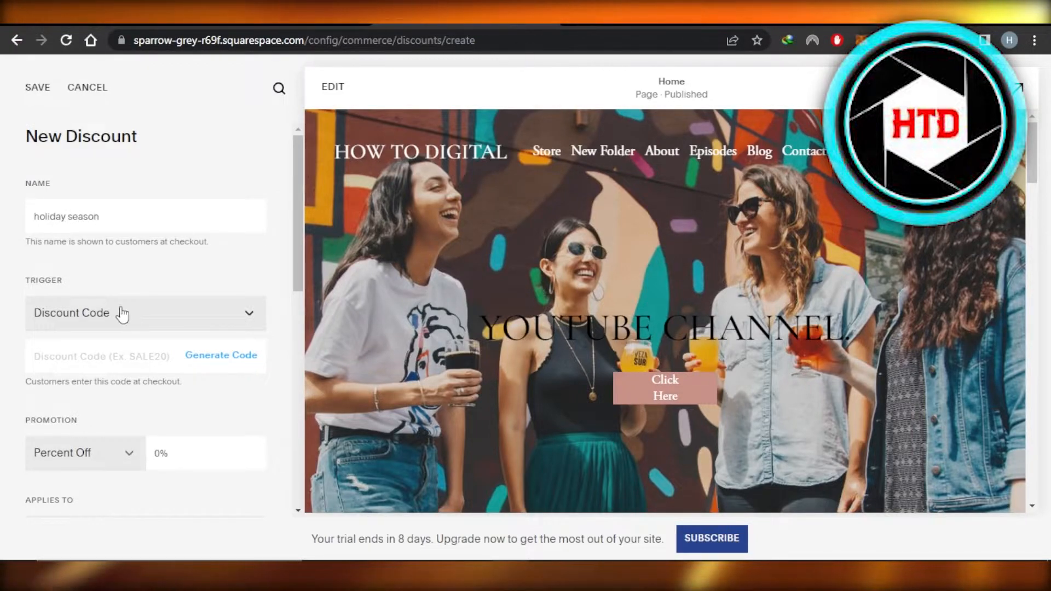
{"action": "left_click", "coordinate": [145, 312]}
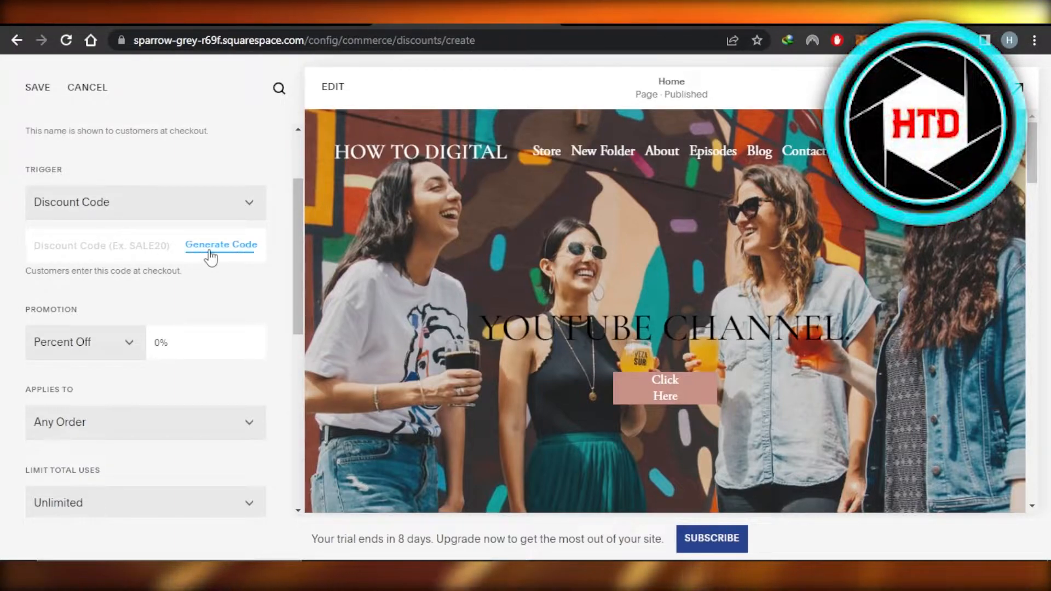
{"action": "left_click", "coordinate": [220, 245]}
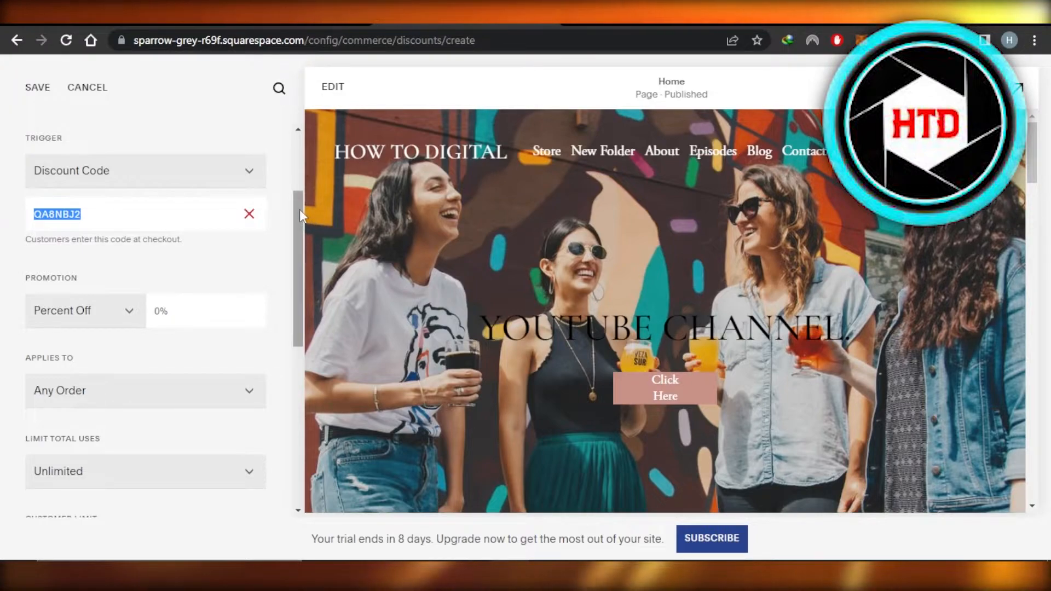
- Make the discount 20% off, applying to any order
{"action": "scroll", "scroll_direction": "down", "scroll_amount": 3}
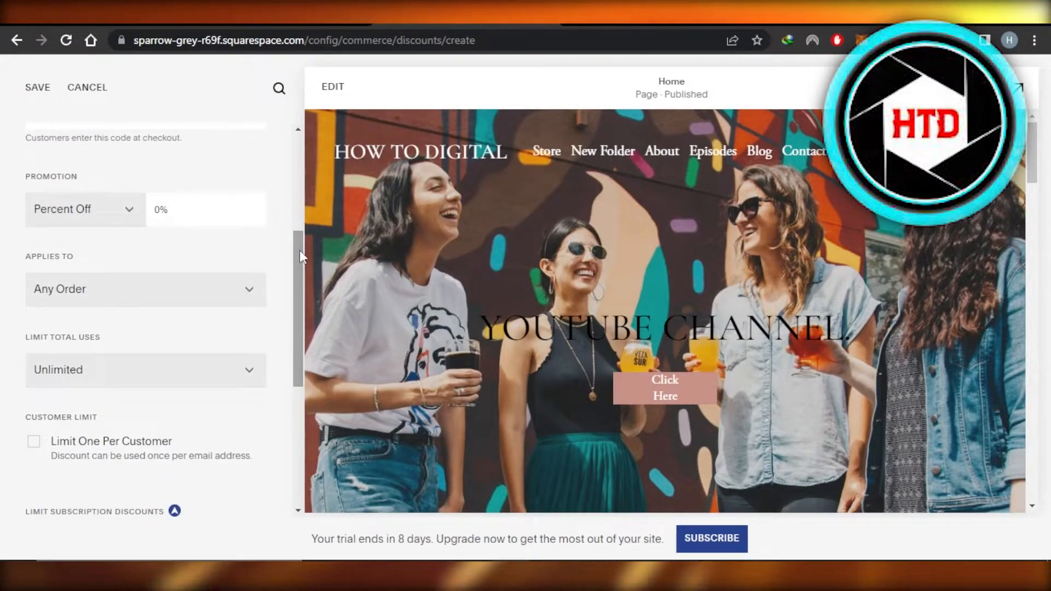
{"action": "left_click", "coordinate": [84, 209]}
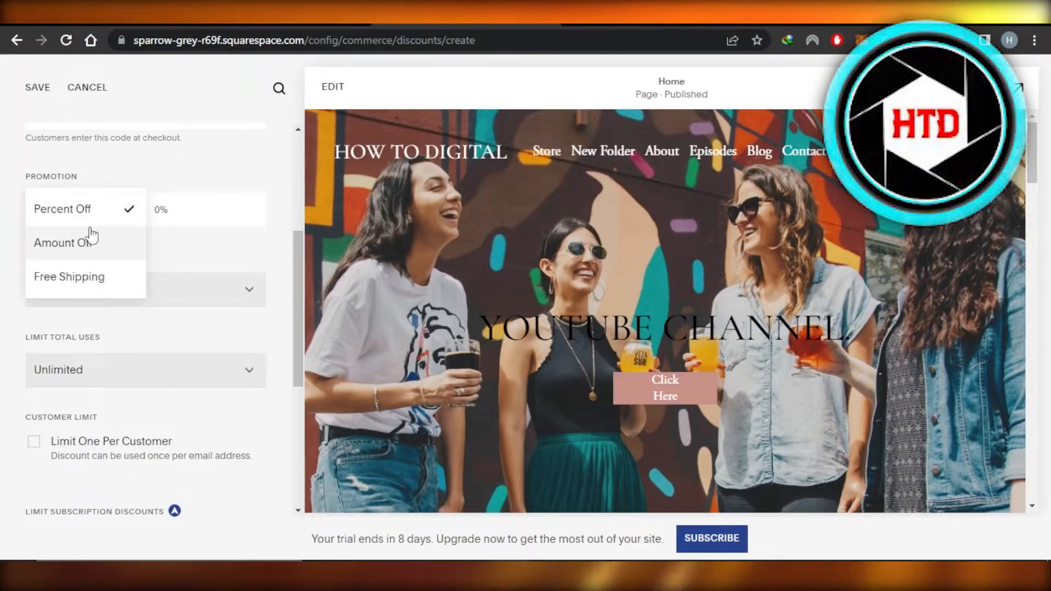
{"action": "left_click", "coordinate": [62, 208]}
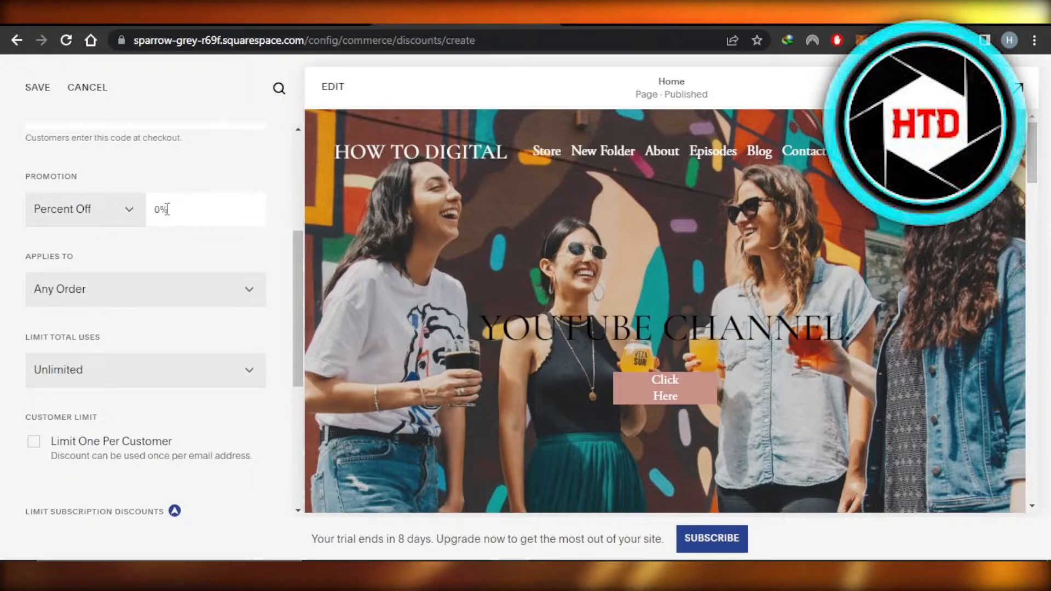
{"action": "type", "text": "20"}
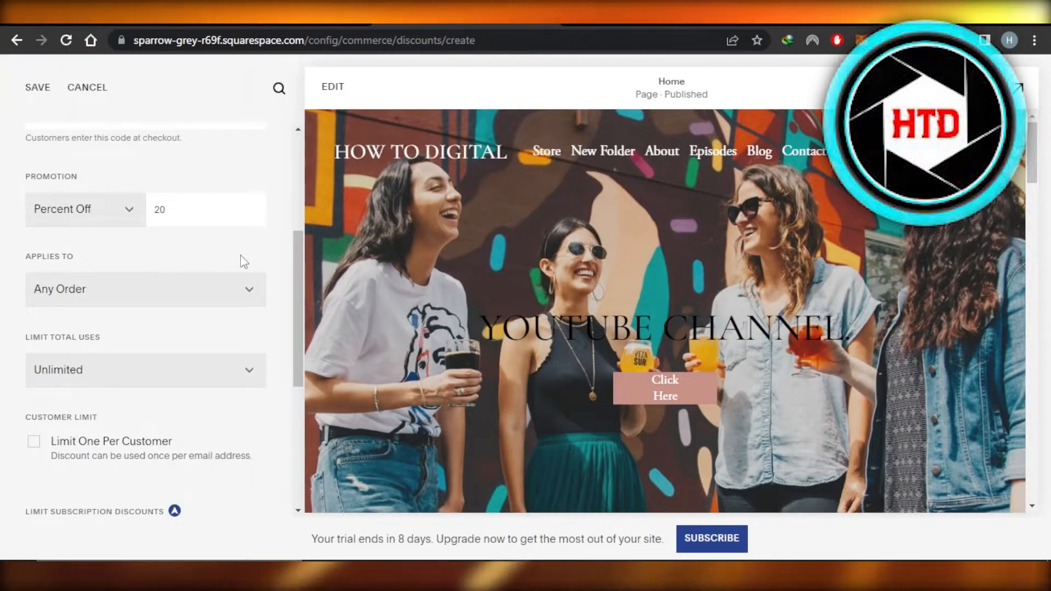
{"action": "left_click", "coordinate": [145, 289]}
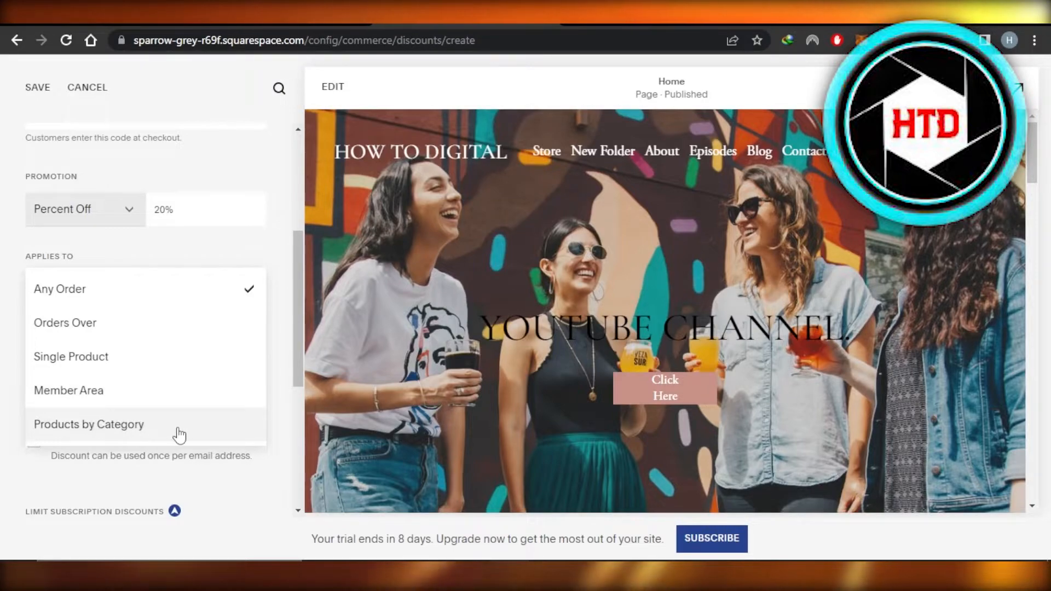
{"action": "left_click", "coordinate": [59, 289]}
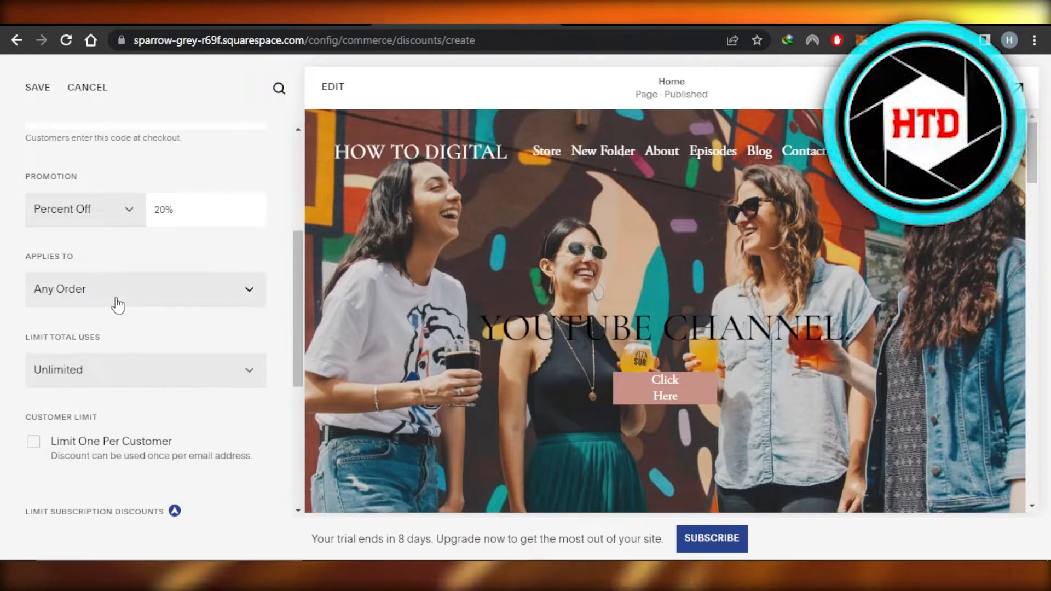
- Limit the discount's total uses to 2
{"action": "scroll", "scroll_direction": "down", "scroll_amount": 3}
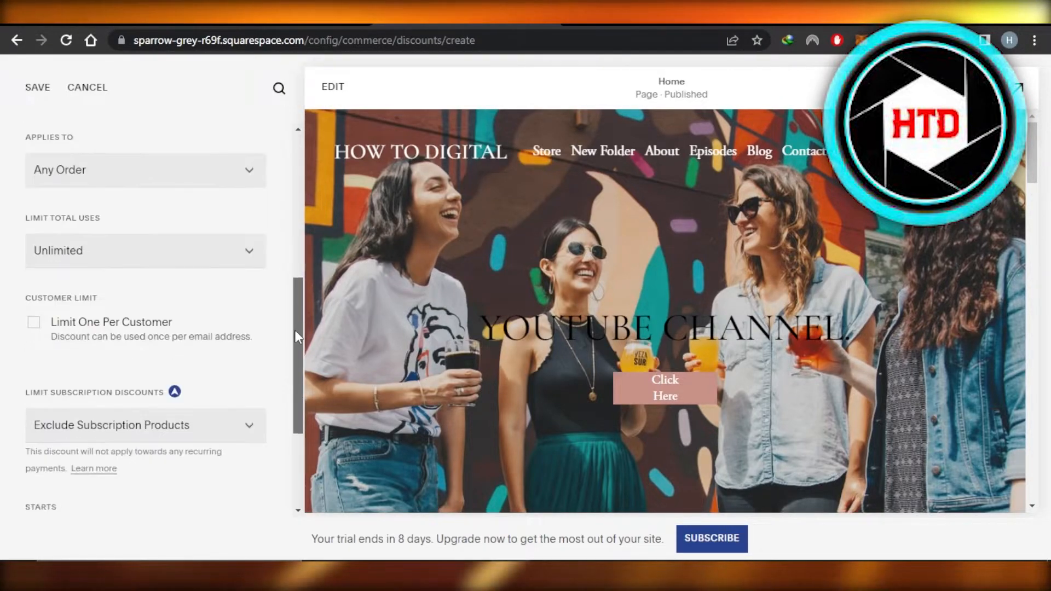
{"action": "mouse_move", "coordinate": [139, 260]}
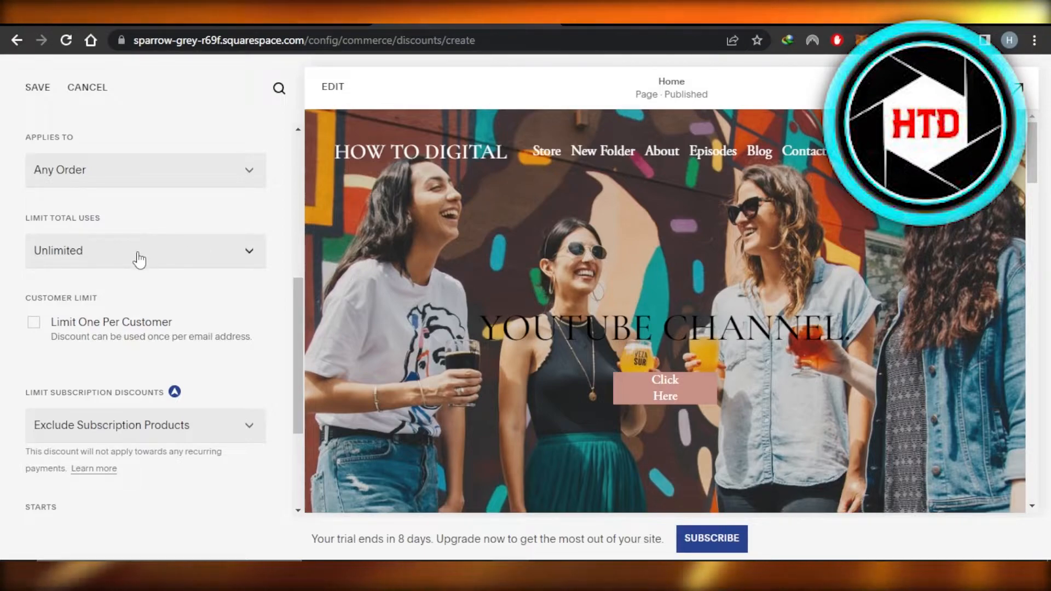
{"action": "left_click", "coordinate": [144, 250]}
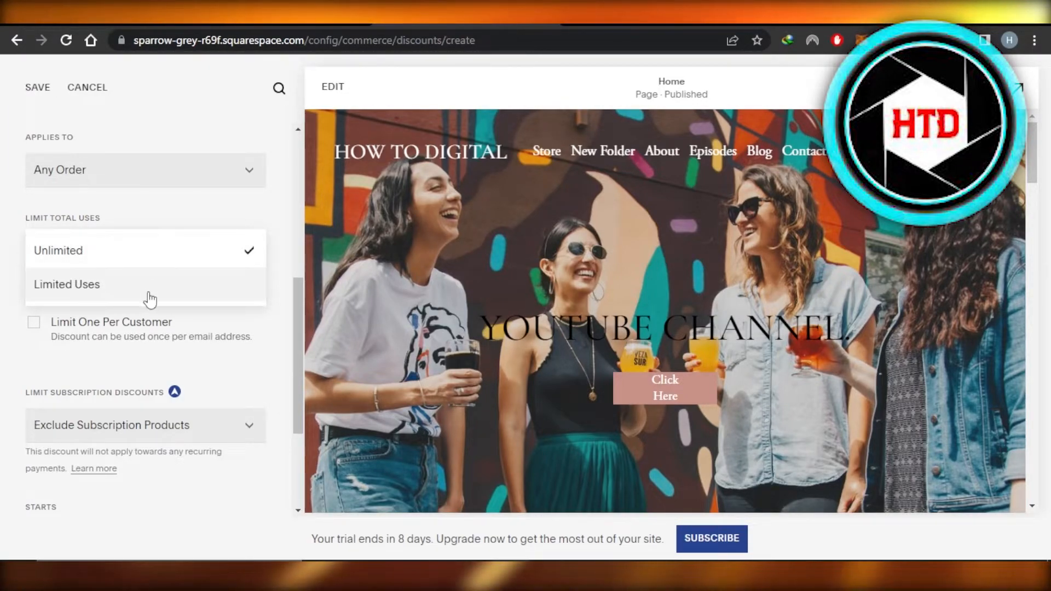
{"action": "left_click", "coordinate": [67, 284]}
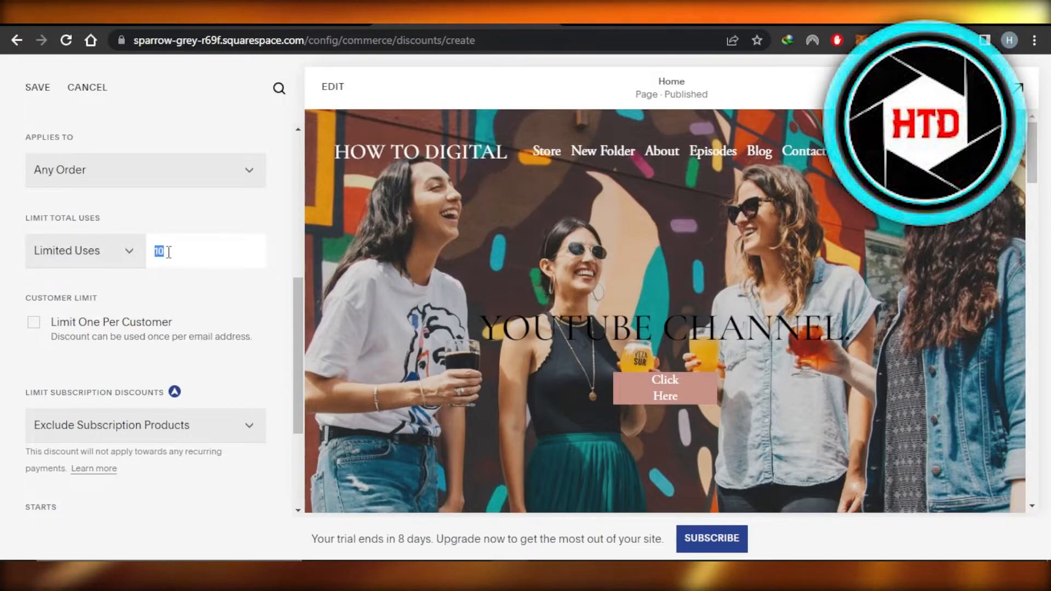
{"action": "type", "text": "3"}
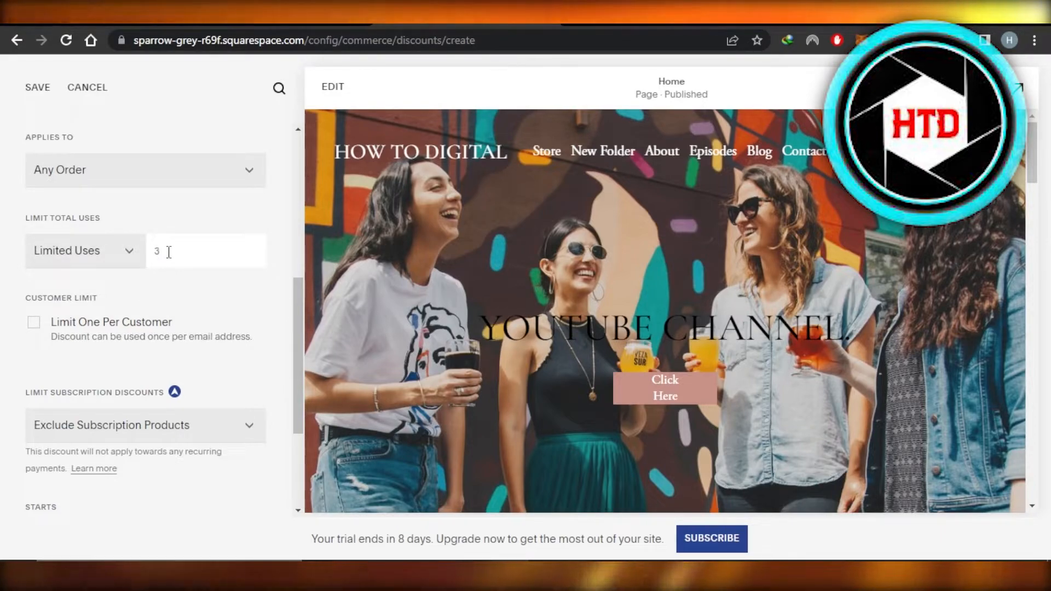
{"action": "type", "text": "2"}
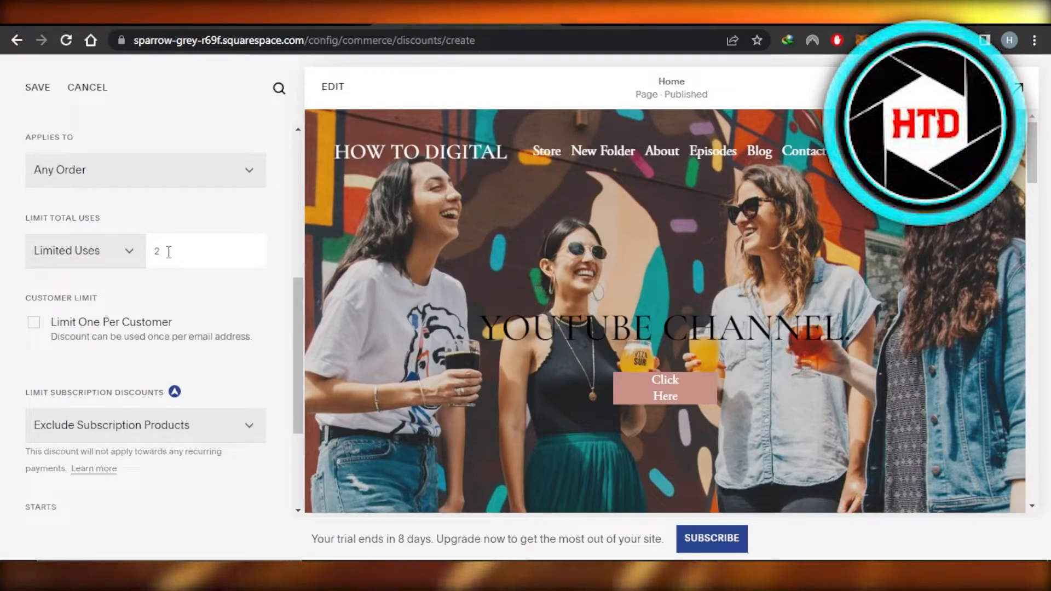
- Set the discount to start November 25, 2022 and expire December 15, 2022
{"action": "scroll", "scroll_direction": "down", "scroll_amount": 3}
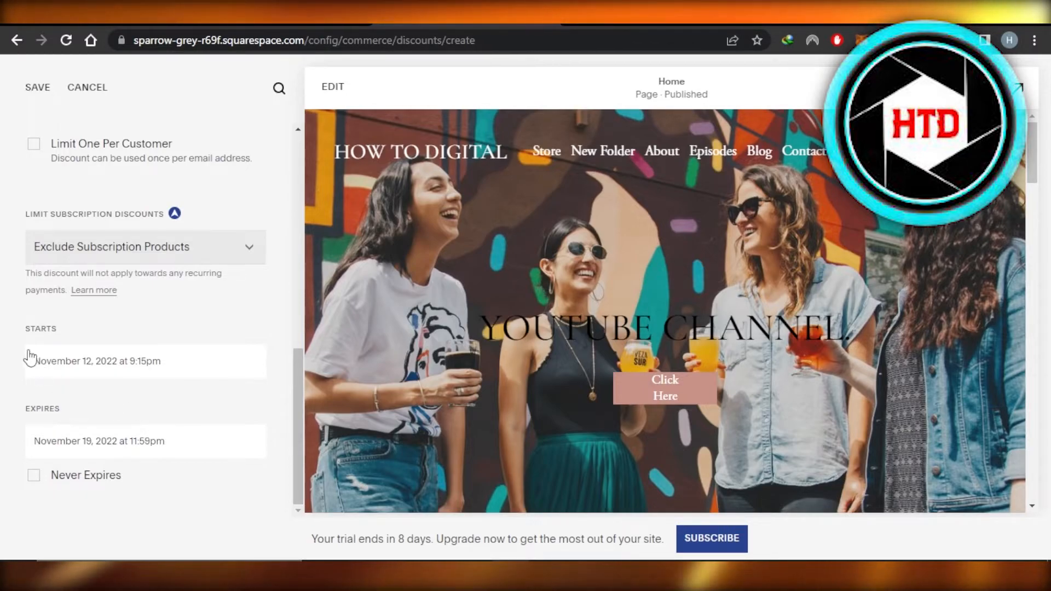
{"action": "mouse_move", "coordinate": [91, 368]}
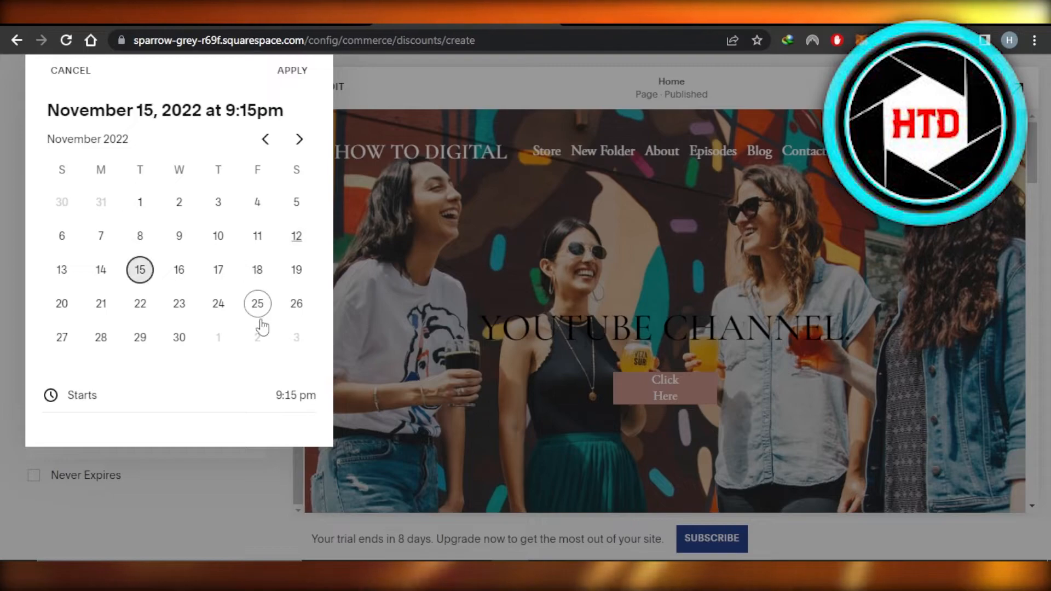
{"action": "left_click", "coordinate": [257, 304]}
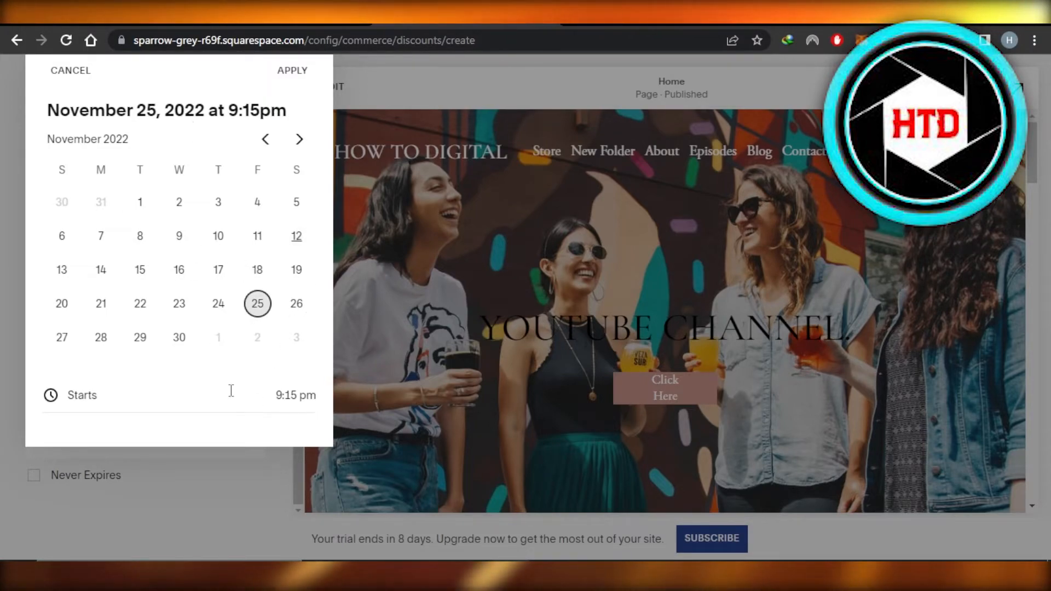
{"action": "left_click", "coordinate": [292, 70]}
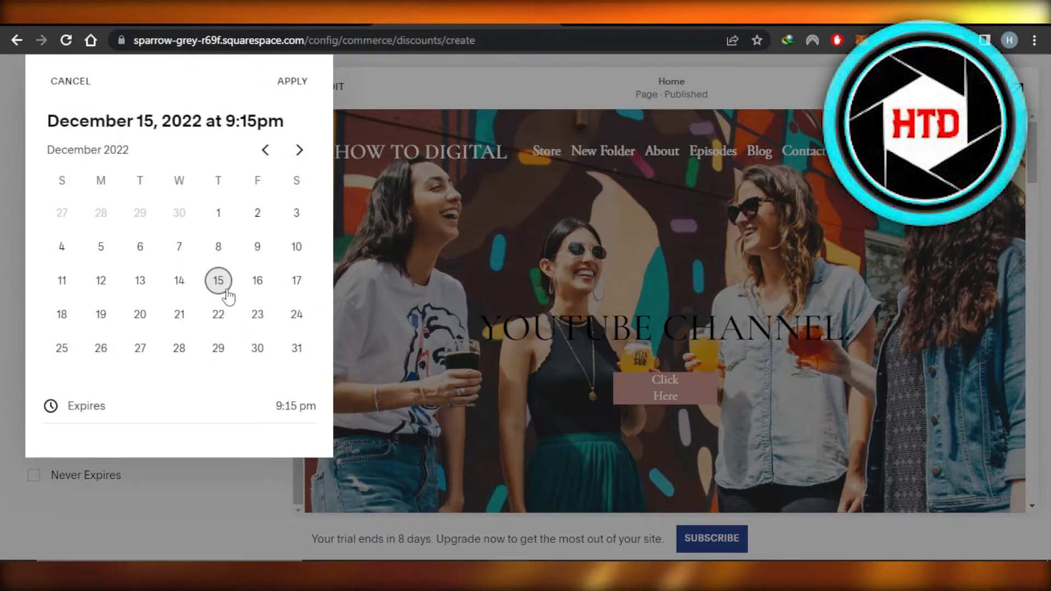
{"action": "left_click", "coordinate": [292, 81]}
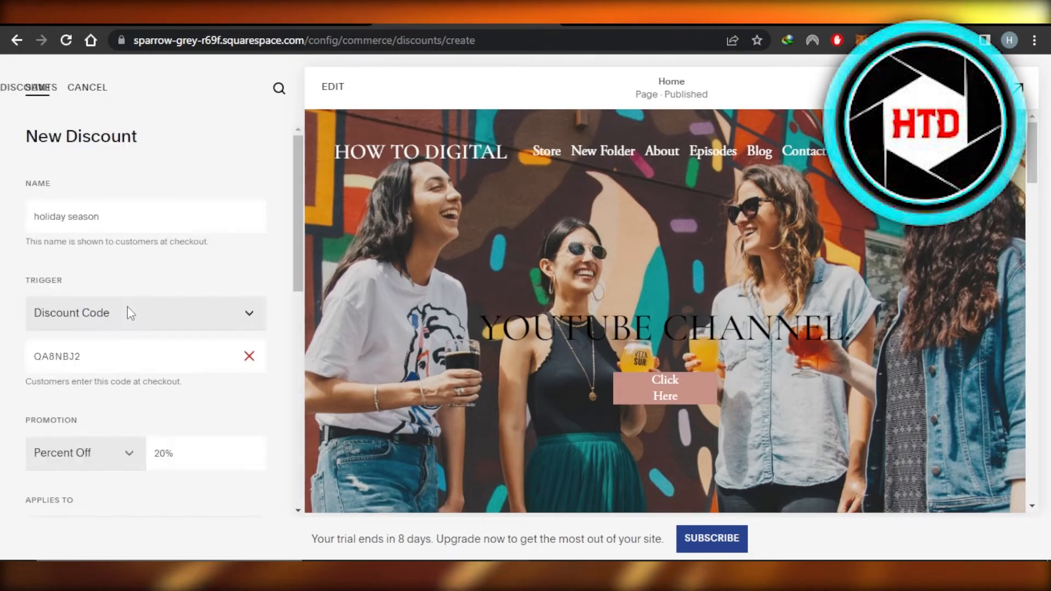
- Save discount QA8NBJ2 and return to the Discounts list showing it with 0 of 2 uses
{"action": "left_click", "coordinate": [43, 88]}
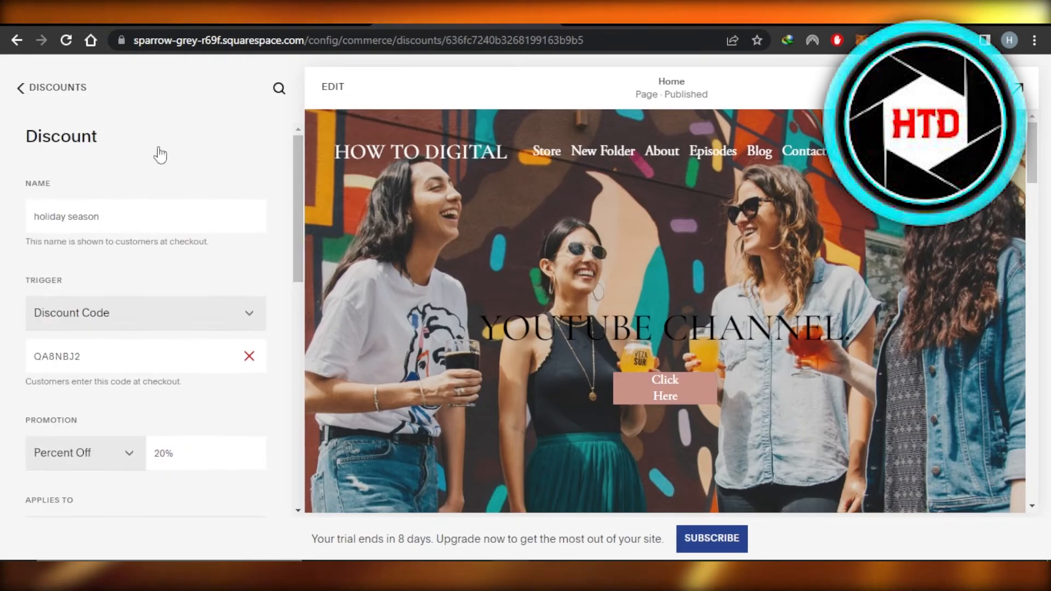
{"action": "left_click", "coordinate": [52, 87]}
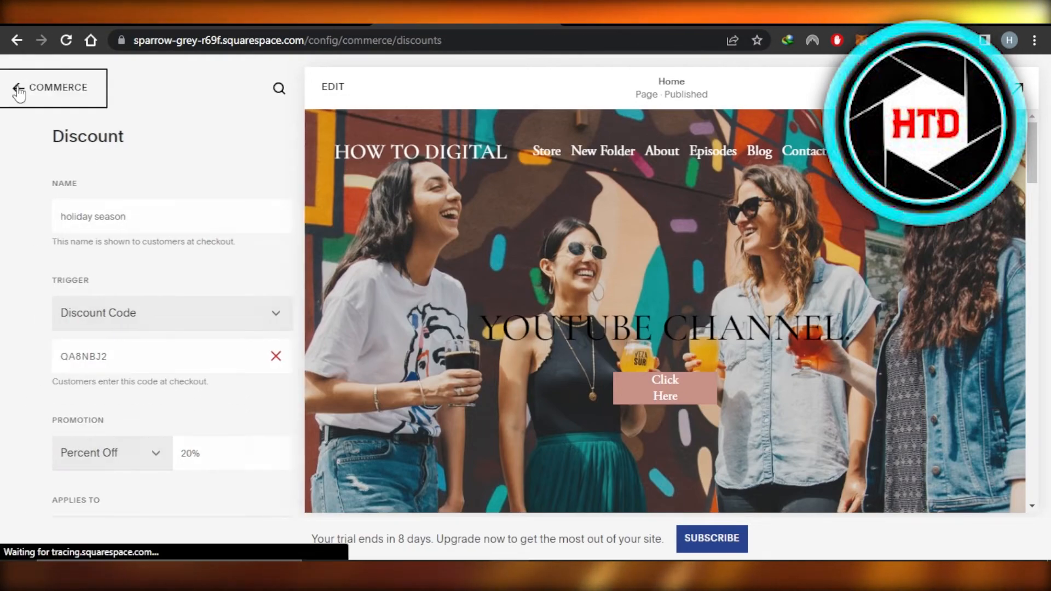
{"action": "left_click", "coordinate": [20, 87]}
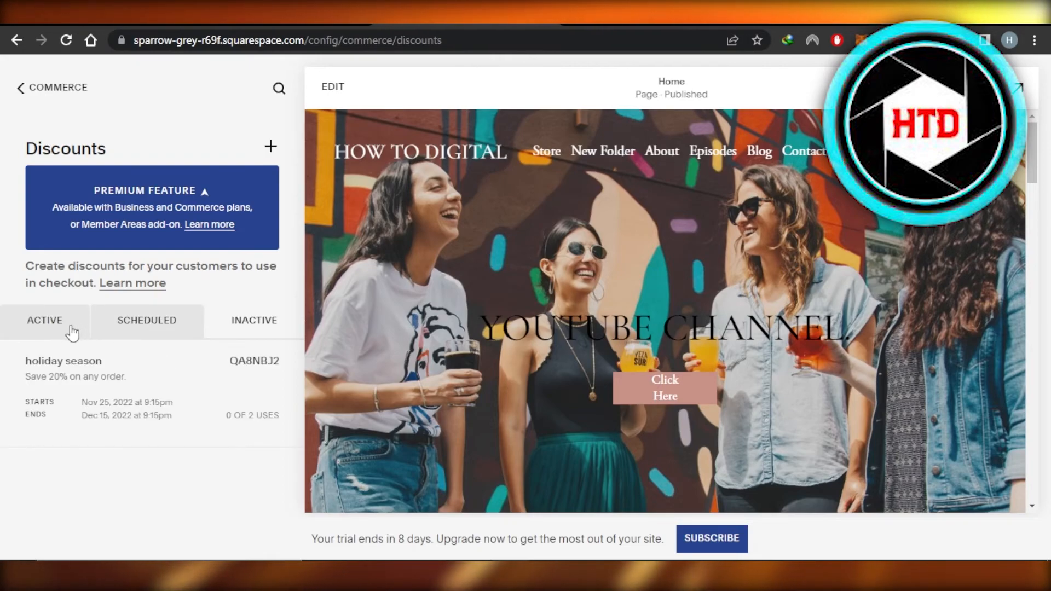
- View the Scheduled discounts, where QA8NBJ2 is listed starting Nov 25, 2022
{"action": "left_click", "coordinate": [146, 320]}
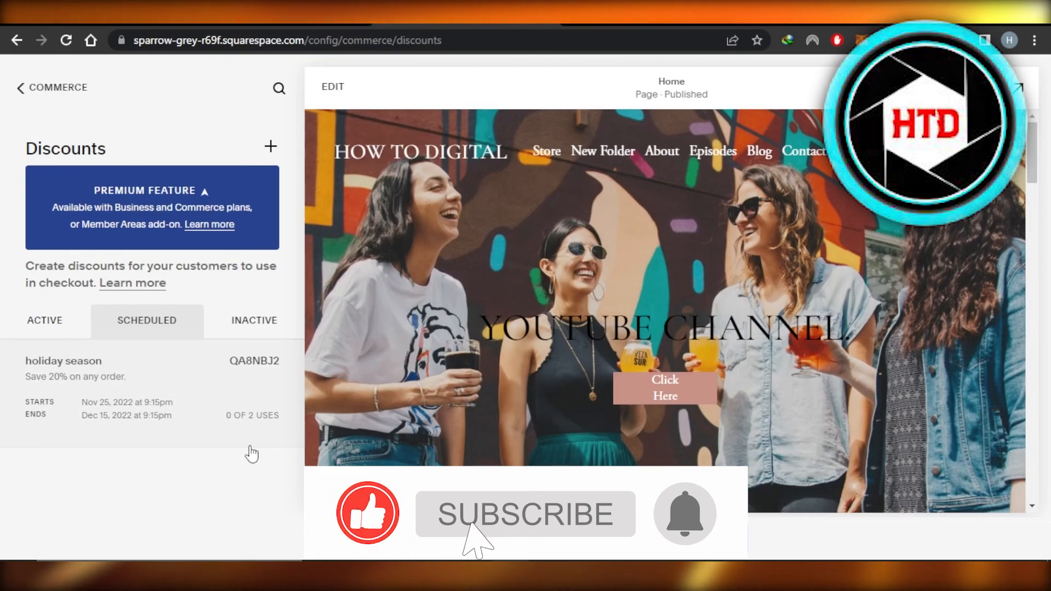
{"action": "left_click", "coordinate": [525, 514]}
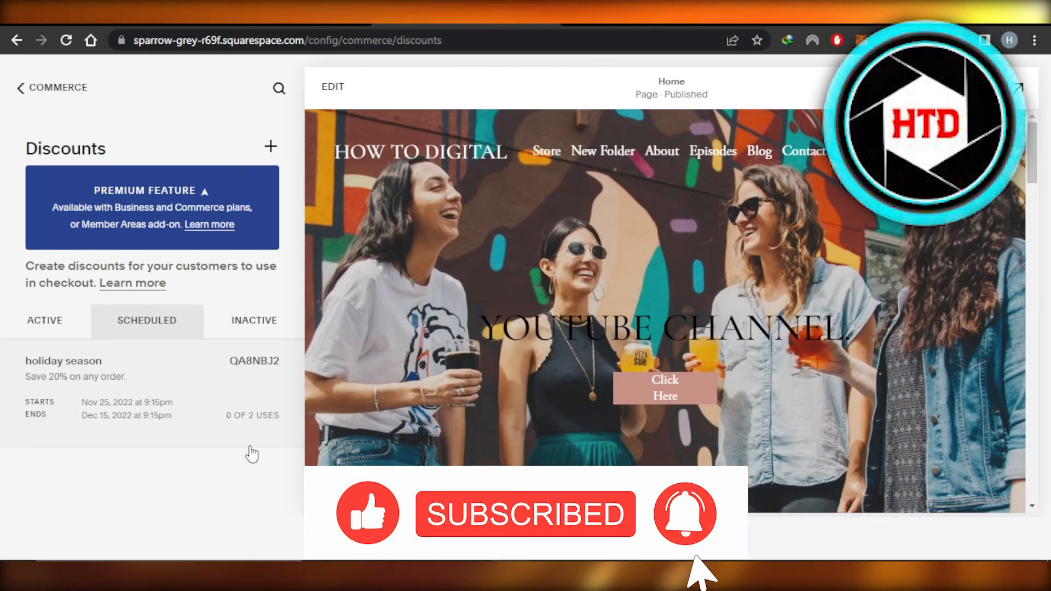